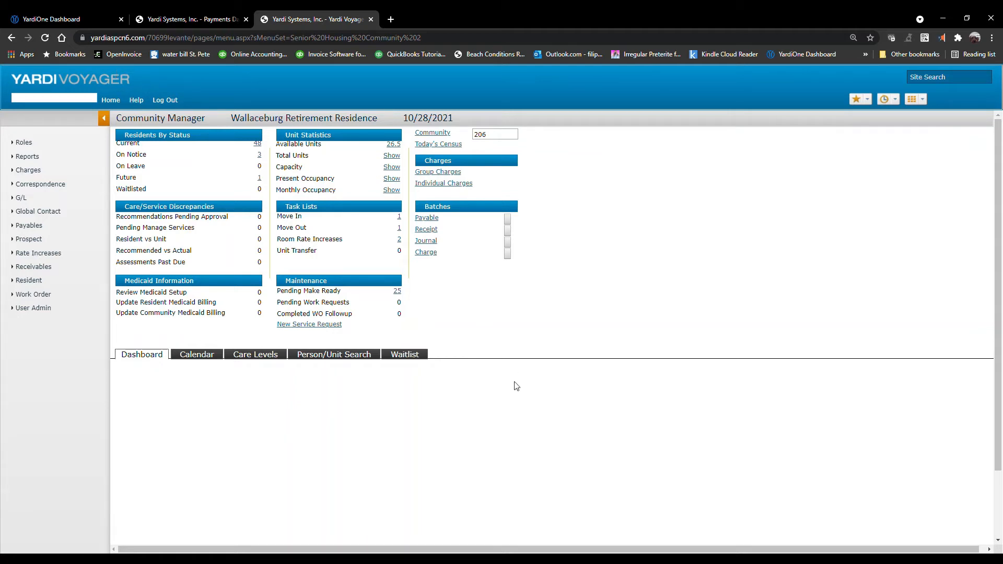
pyautogui.moveTo(313, 311)
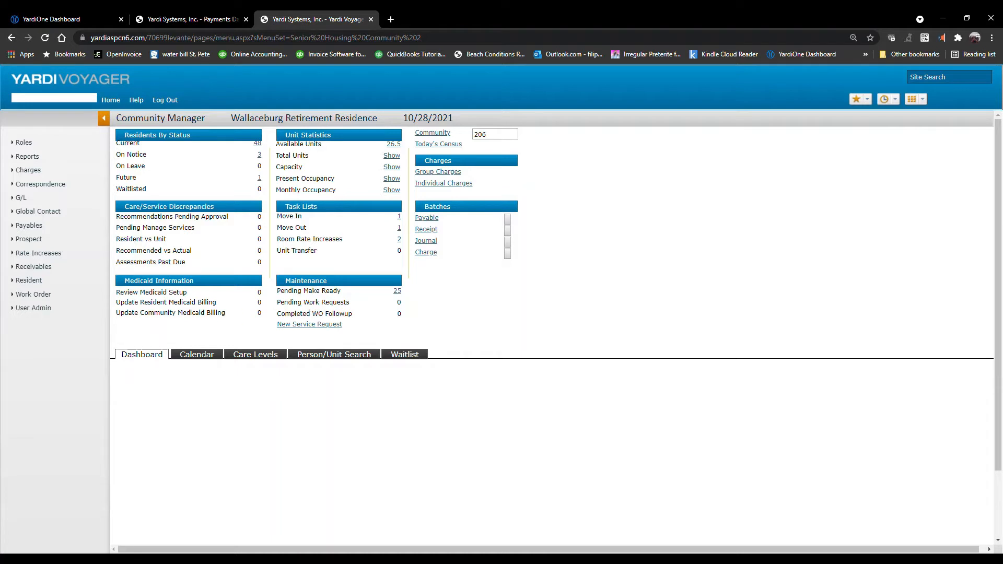
# Step: Show the Roles list from the Community Manager dashboard sidebar
pyautogui.click(23, 142)
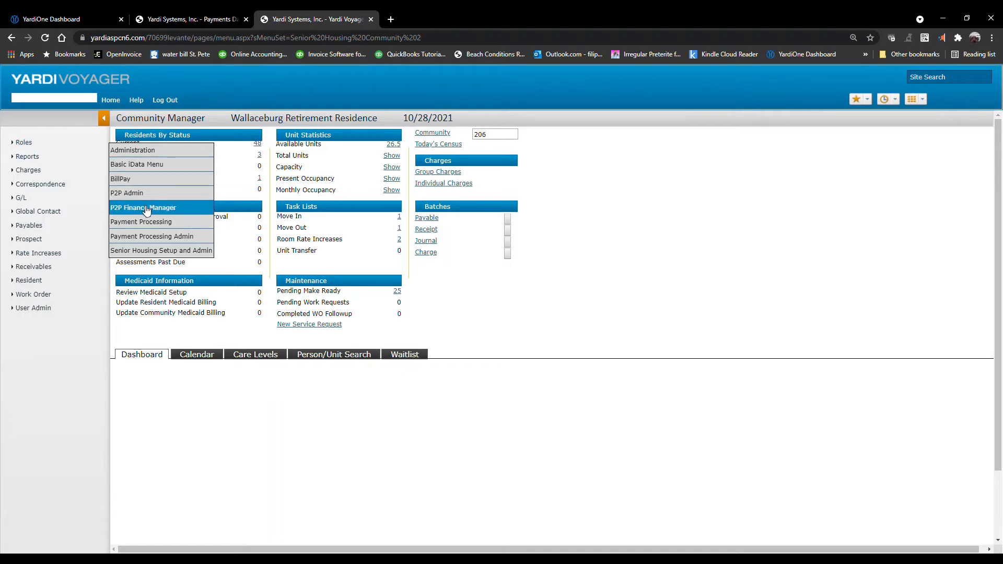
# Step: Switch to the P2P Finance Manager role and list its Analytics options
pyautogui.click(145, 207)
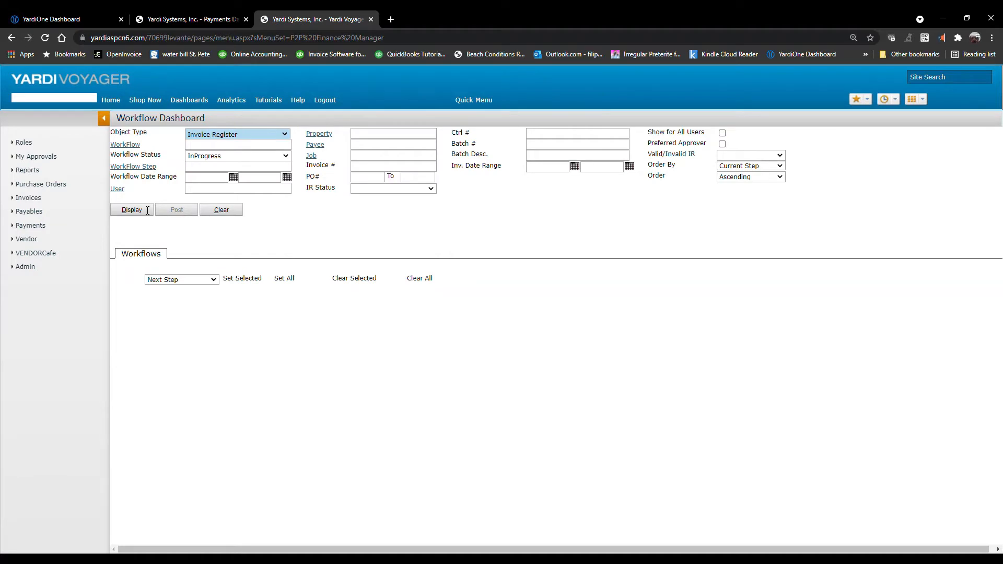
pyautogui.moveTo(231, 101)
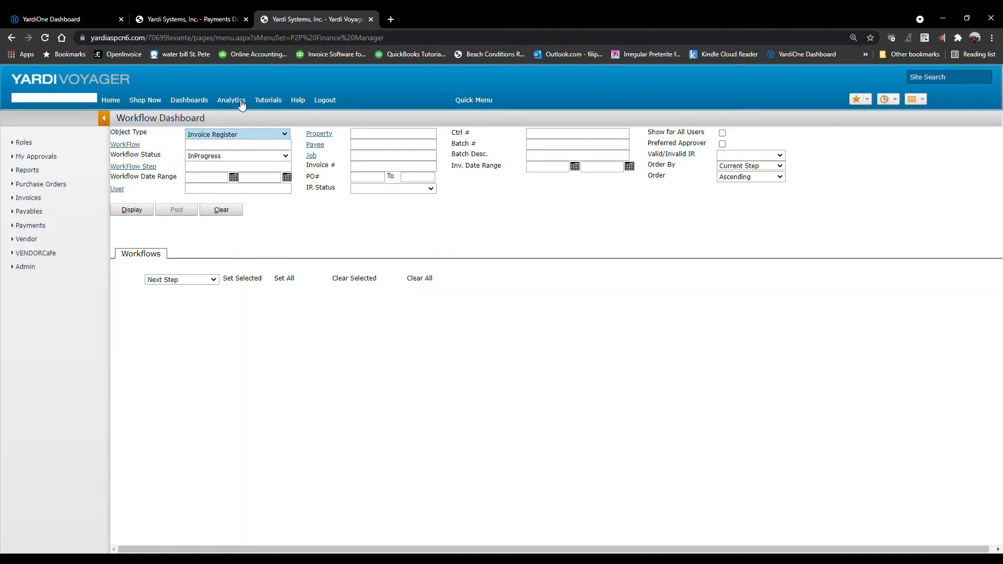
pyautogui.click(229, 101)
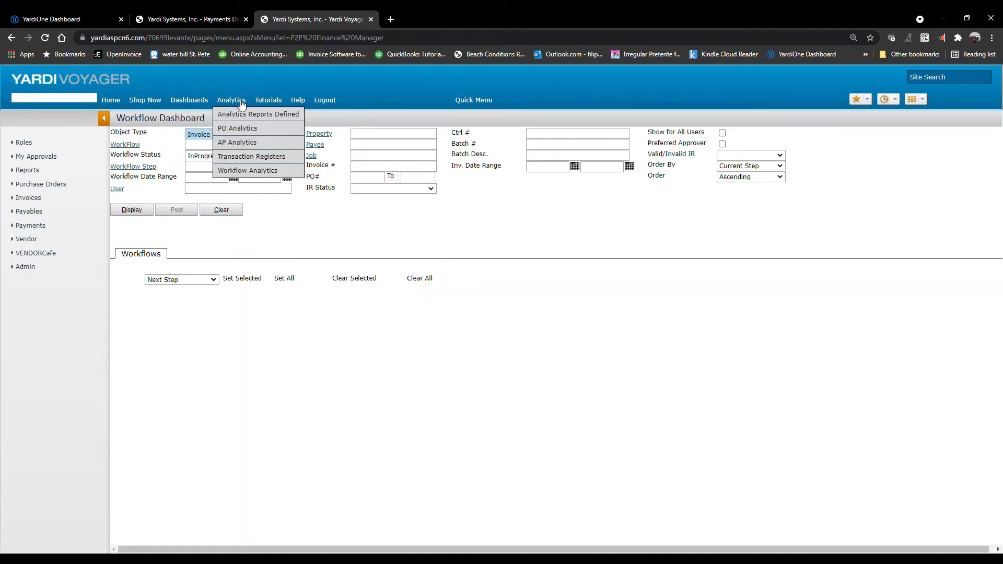
pyautogui.moveTo(251, 156)
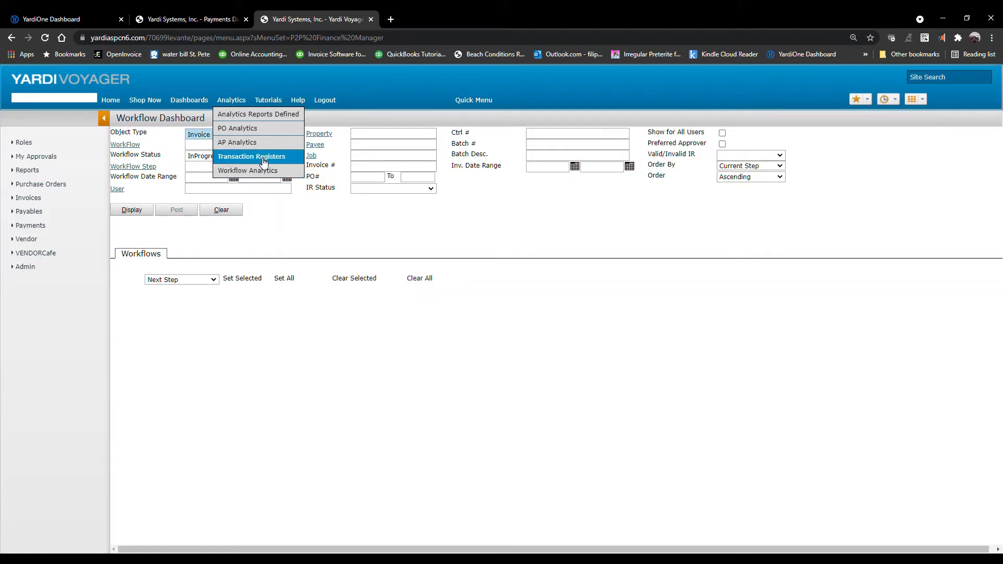
# Step: Bring up Register Reports via Transaction Registers for property 205 payables
pyautogui.click(251, 156)
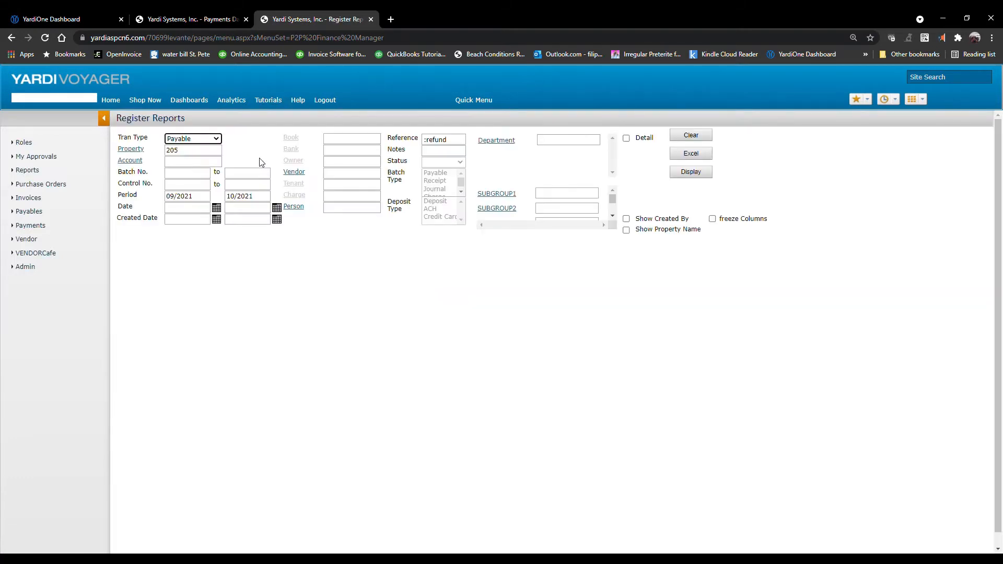
pyautogui.moveTo(149, 144)
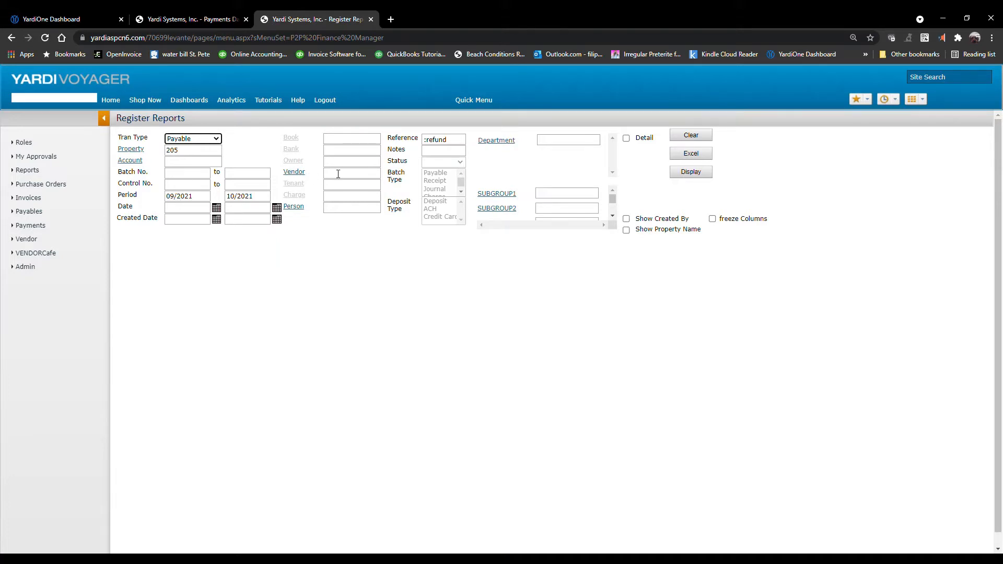
pyautogui.click(350, 173)
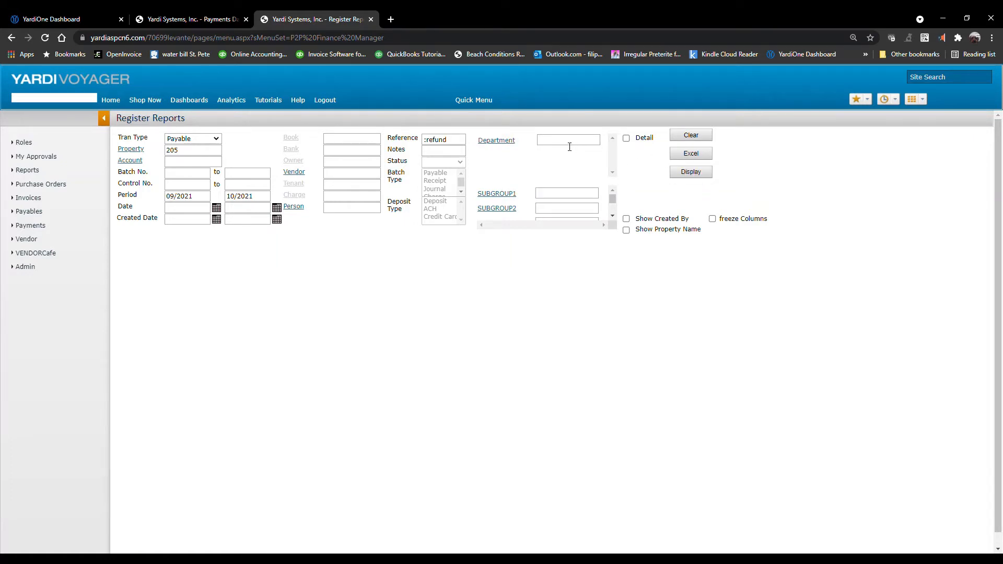
# Step: Clear the refund reference, set department Culinary and period 10/2021 only
pyautogui.tripleClick(443, 139)
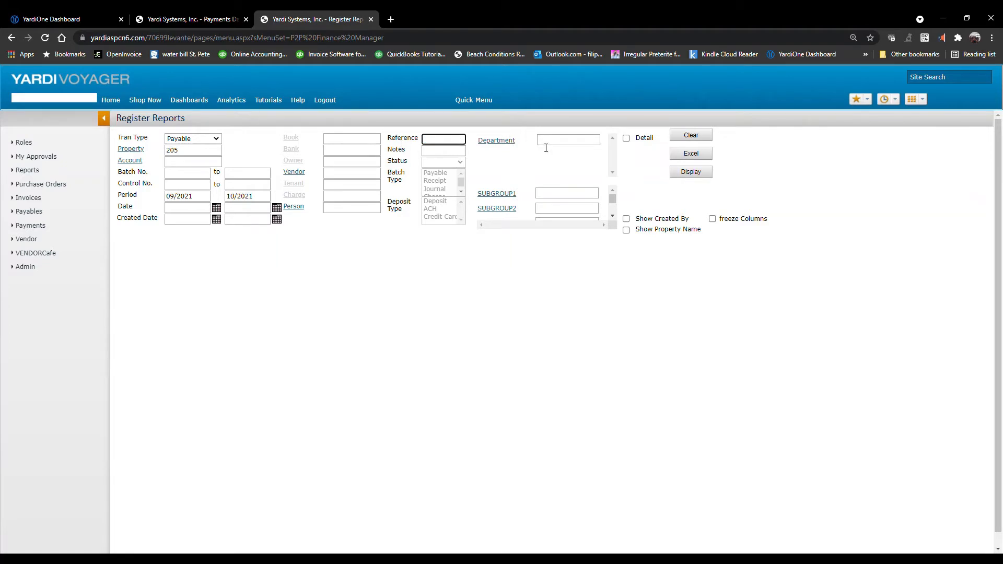
pyautogui.write('cult')
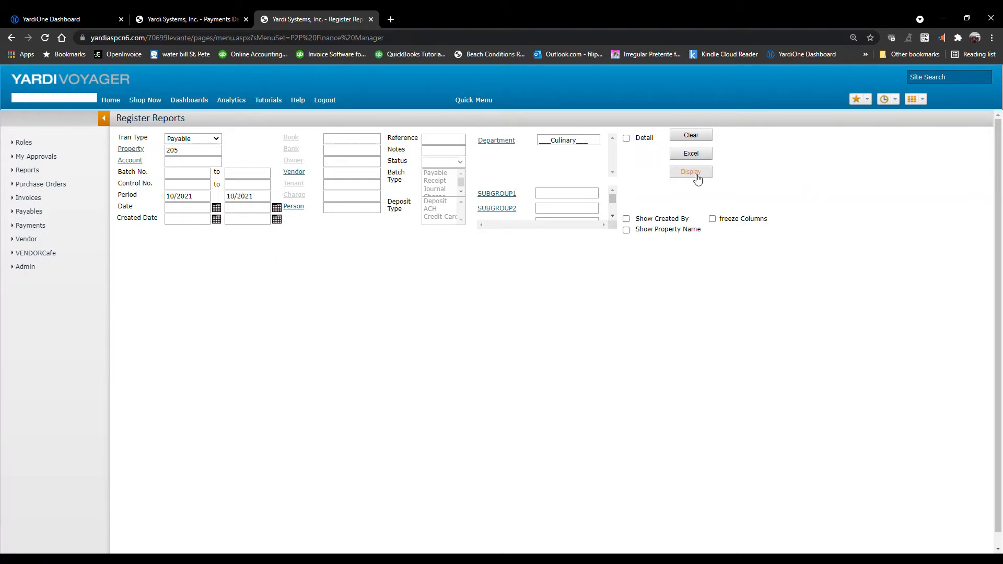
# Step: Display the 10/2021 Culinary payables register for property 205
pyautogui.click(689, 171)
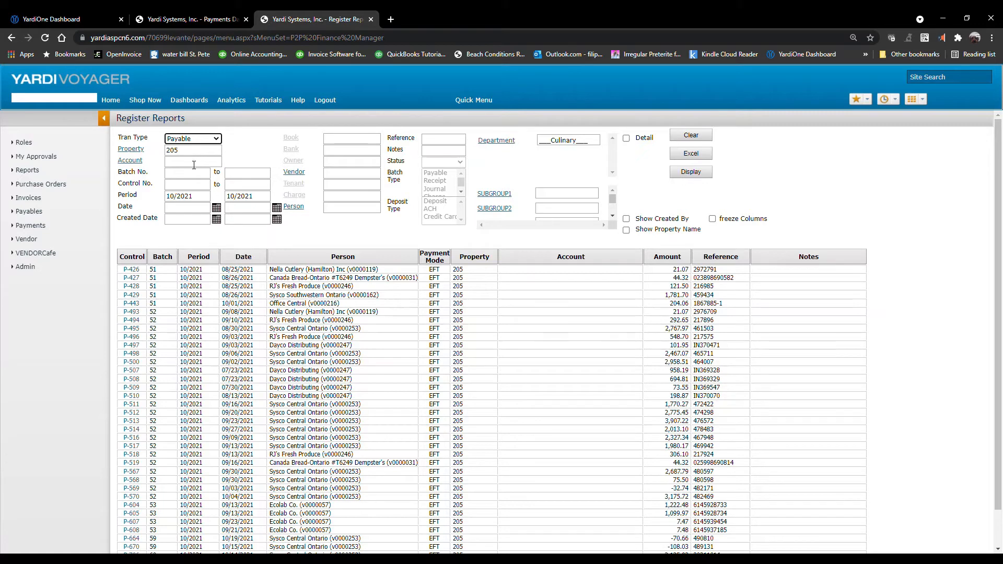
pyautogui.moveTo(132, 272)
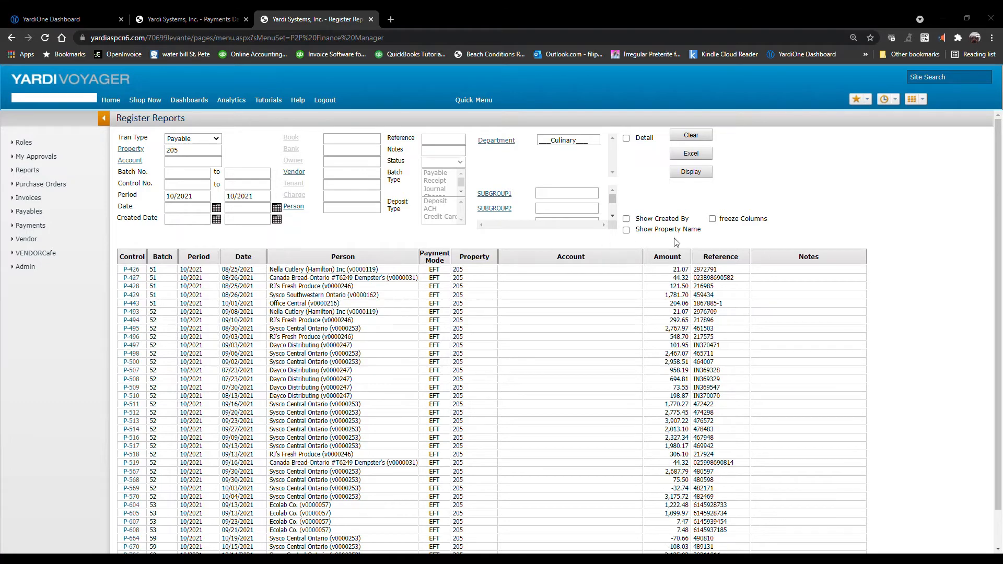
pyautogui.moveTo(957, 81)
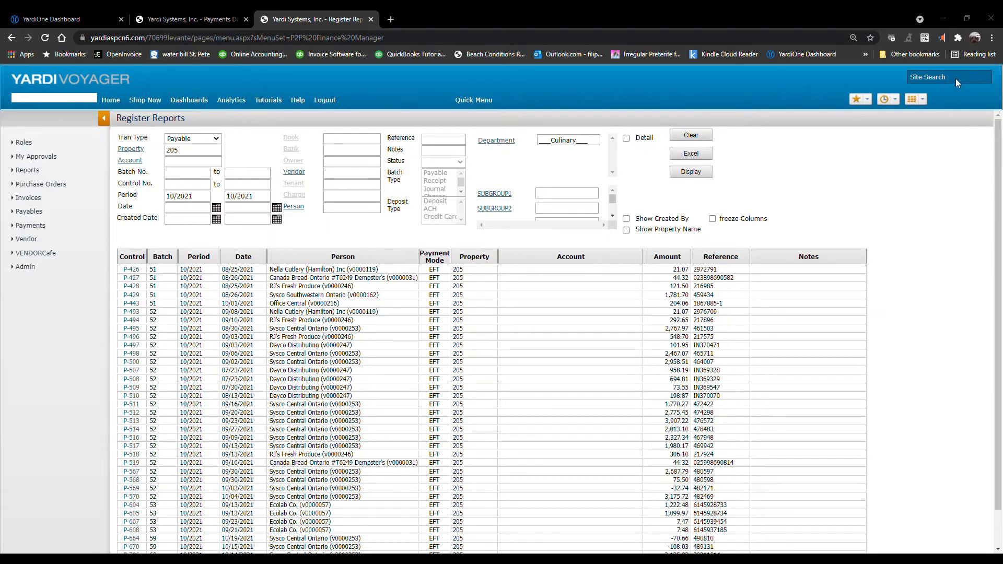
# Step: Review invoice P-426 for Nella Cutlery (21.07, paid by EFT) and show its payee info
pyautogui.click(132, 270)
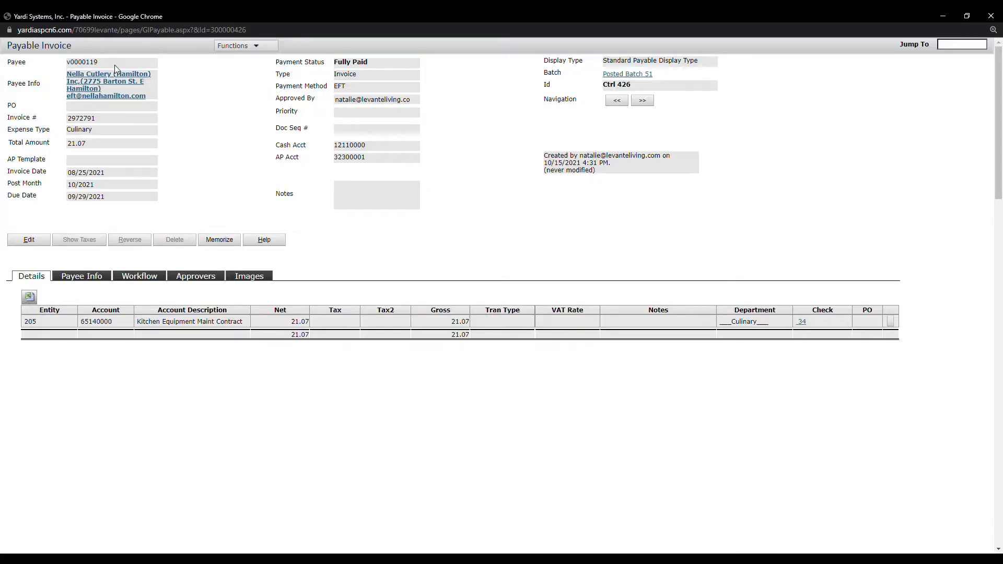
pyautogui.moveTo(745, 463)
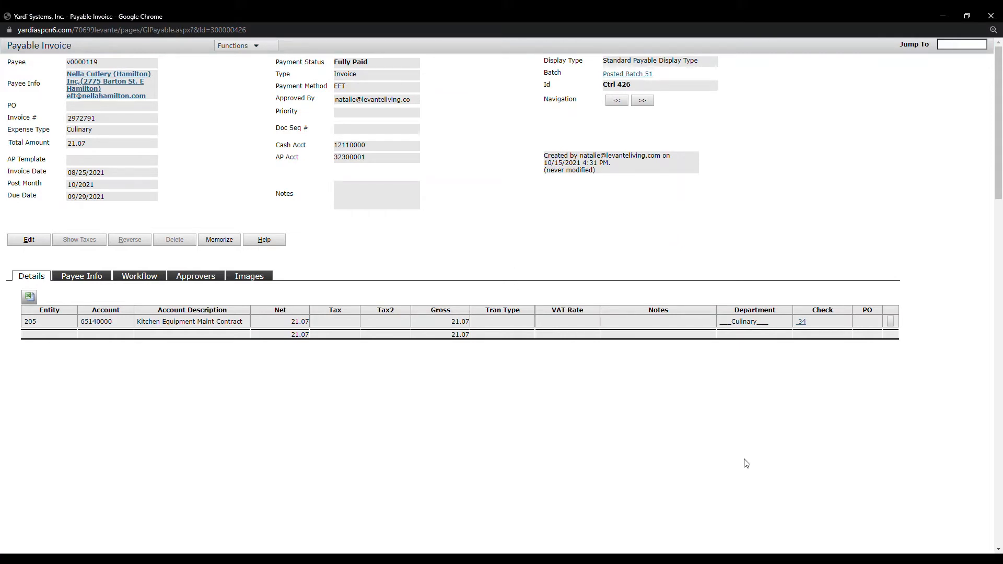
pyautogui.moveTo(726, 468)
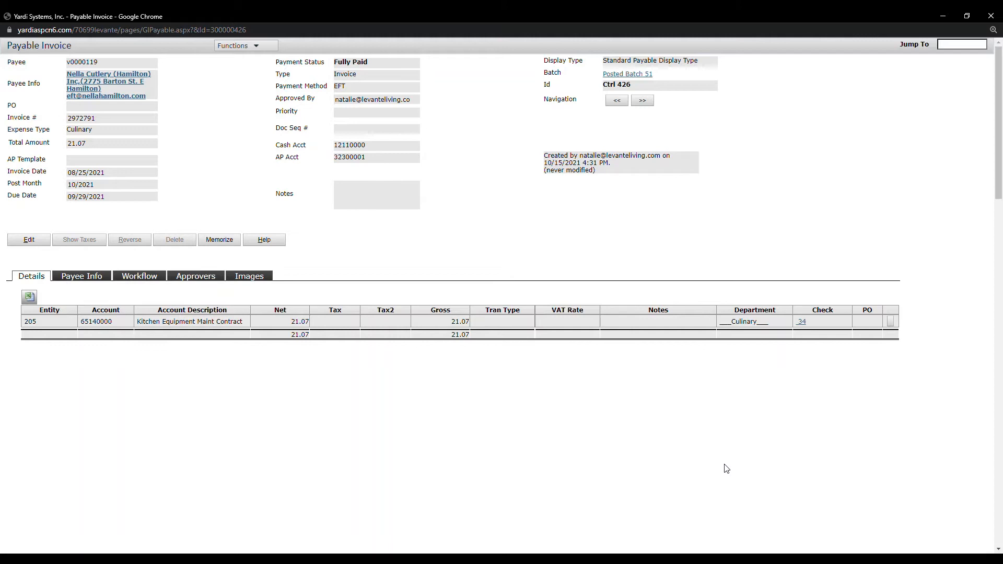
pyautogui.moveTo(106, 121)
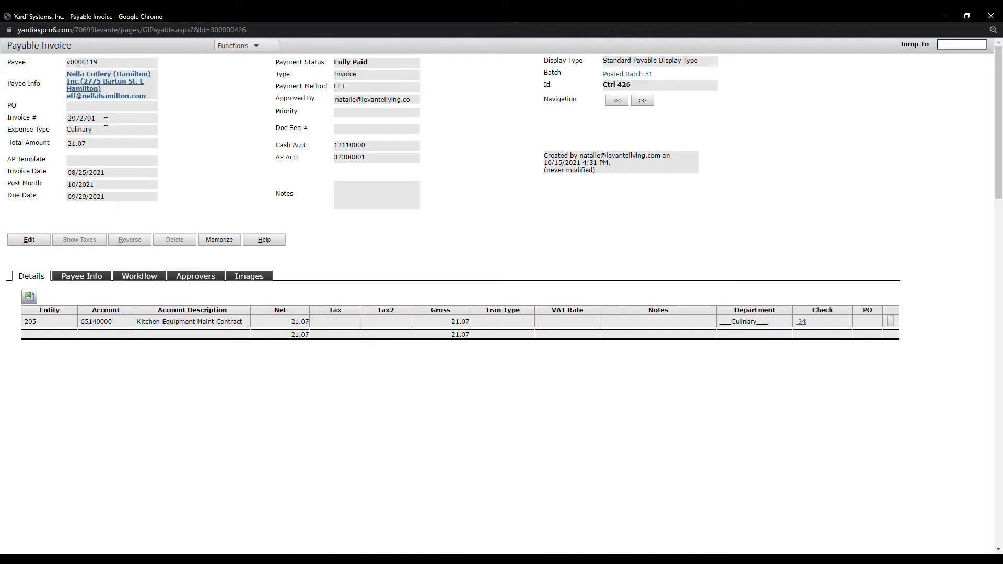
pyautogui.moveTo(99, 131)
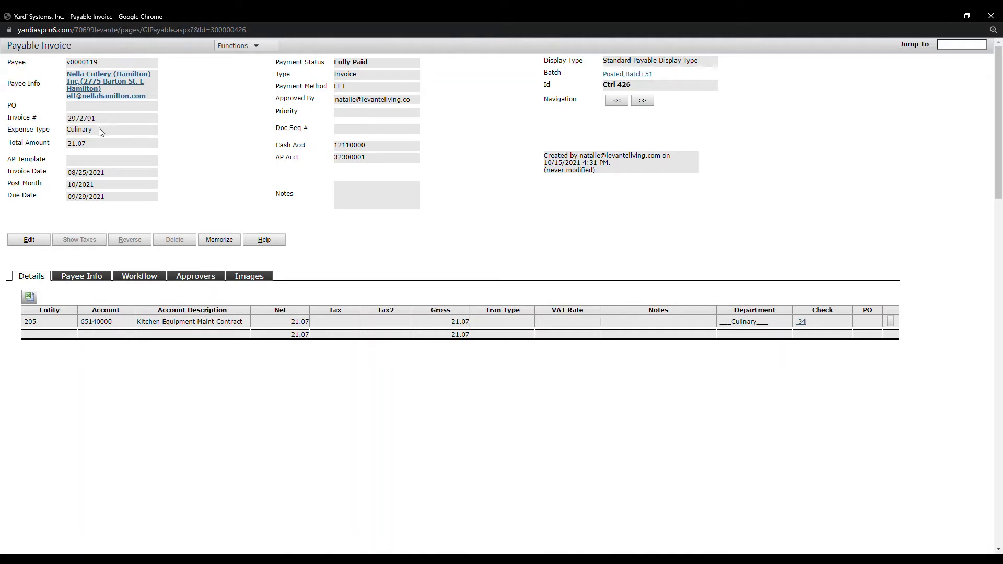
pyautogui.moveTo(97, 147)
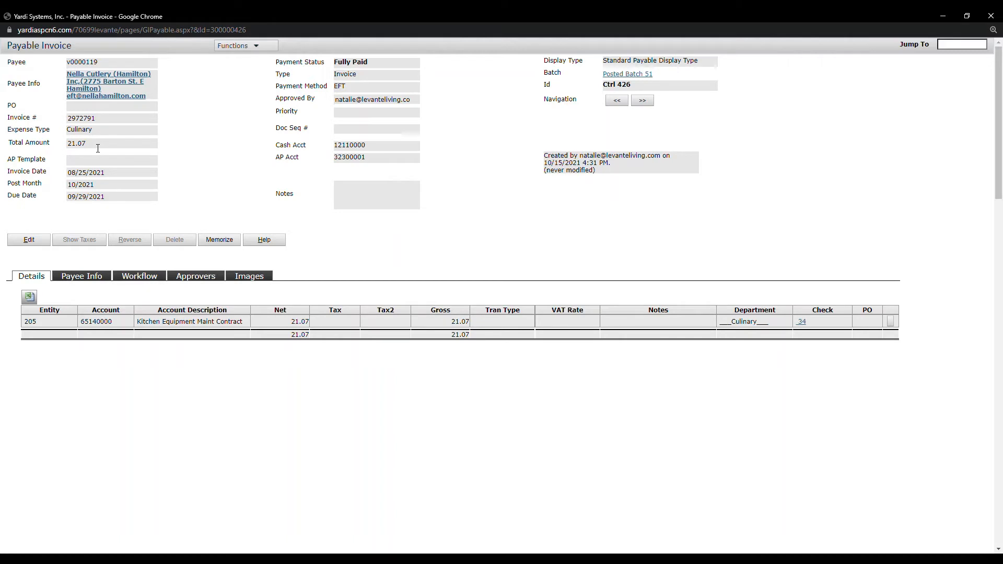
pyautogui.moveTo(114, 178)
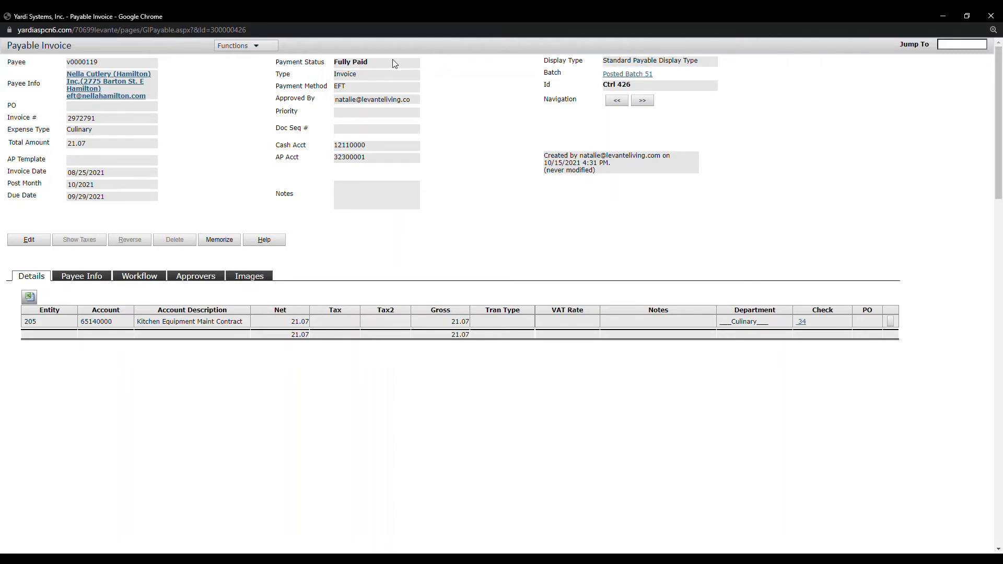
pyautogui.moveTo(377, 67)
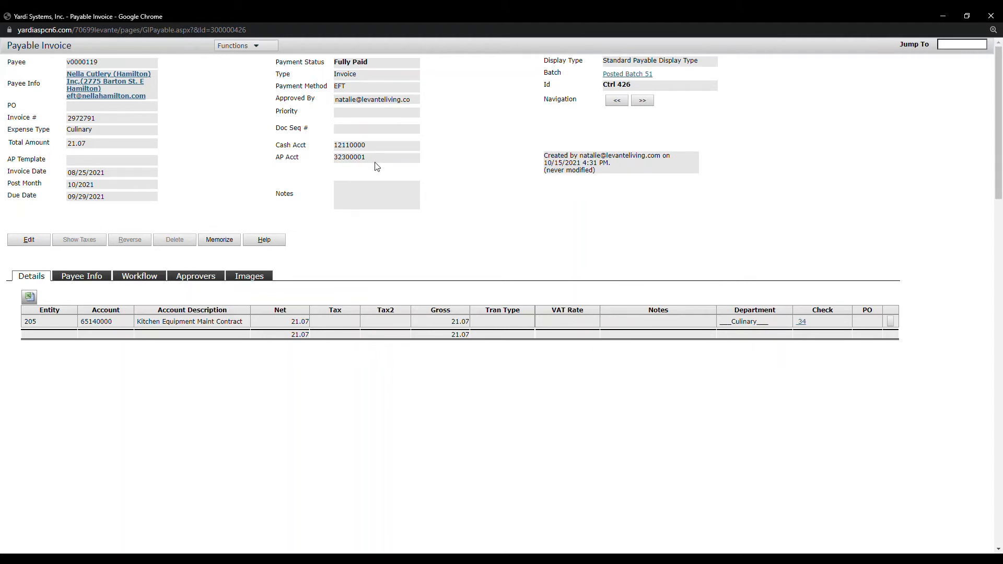
pyautogui.moveTo(156, 271)
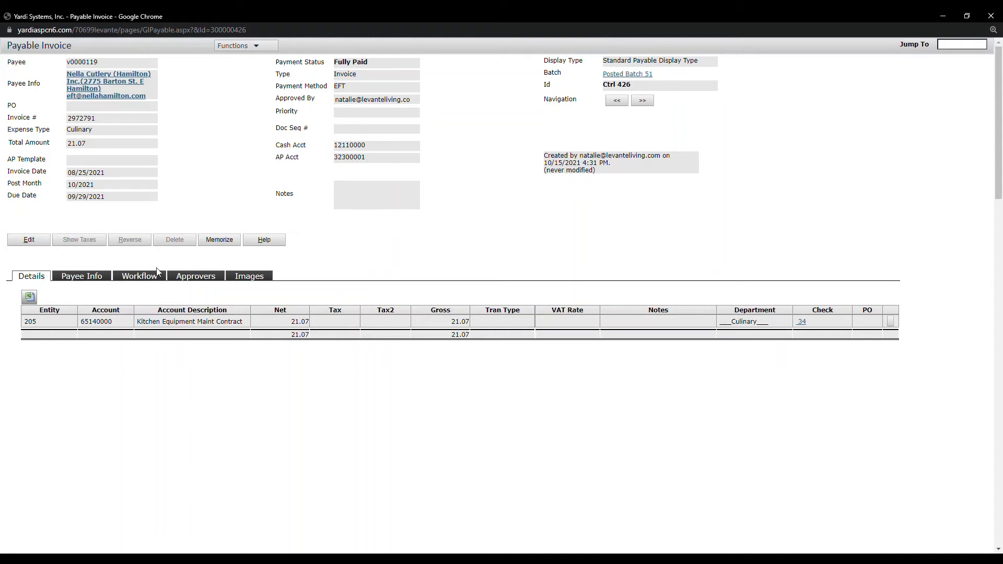
pyautogui.click(84, 276)
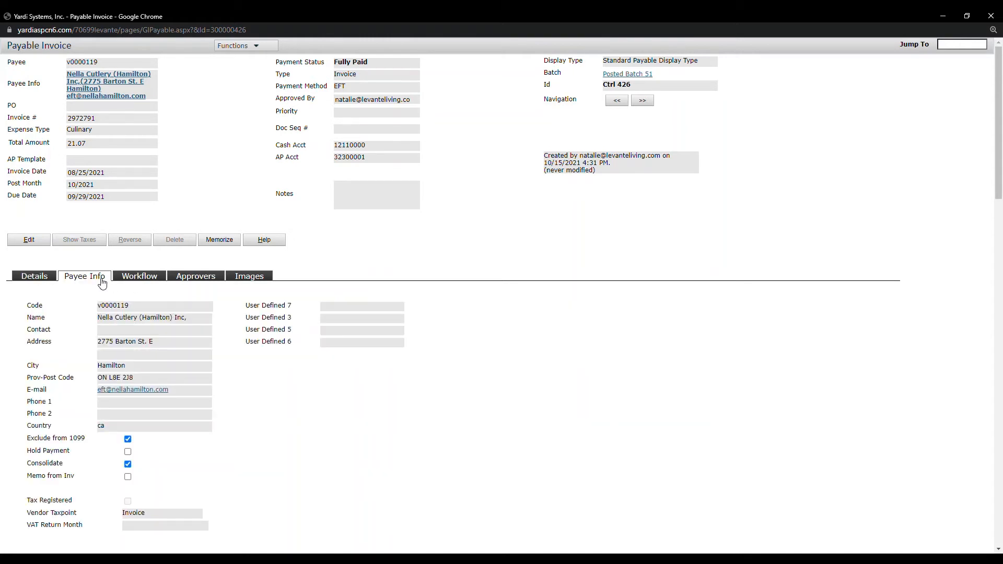
pyautogui.moveTo(217, 280)
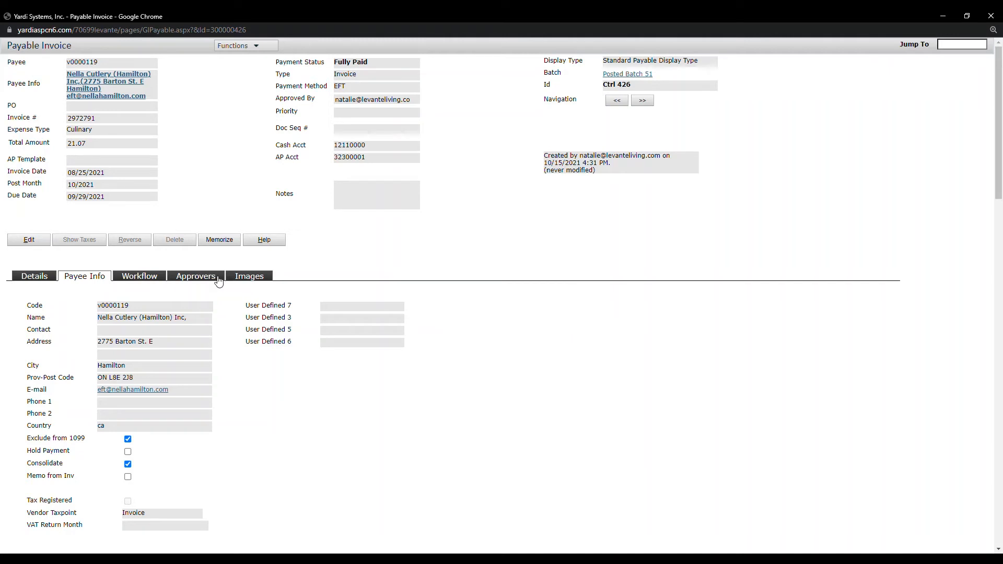
# Step: View the scanned invoice image, then the reconciled EFT payment 34 of 21.07
pyautogui.click(252, 276)
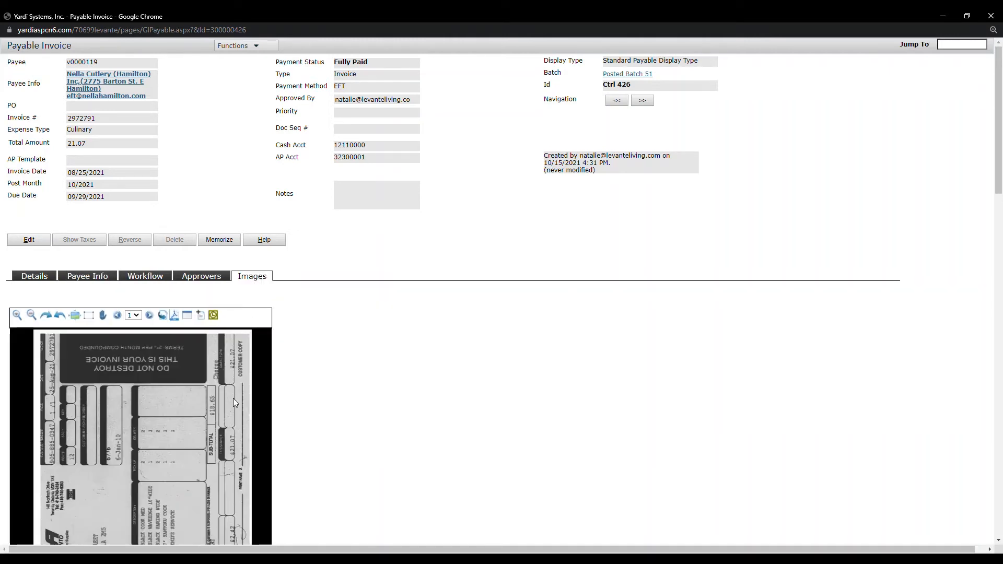
pyautogui.scroll(-3)
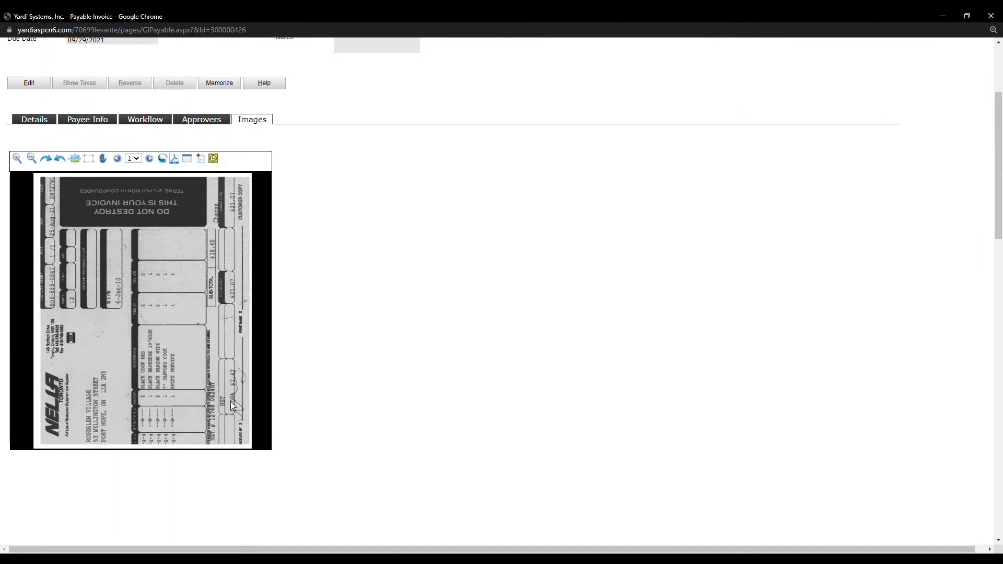
pyautogui.scroll(3)
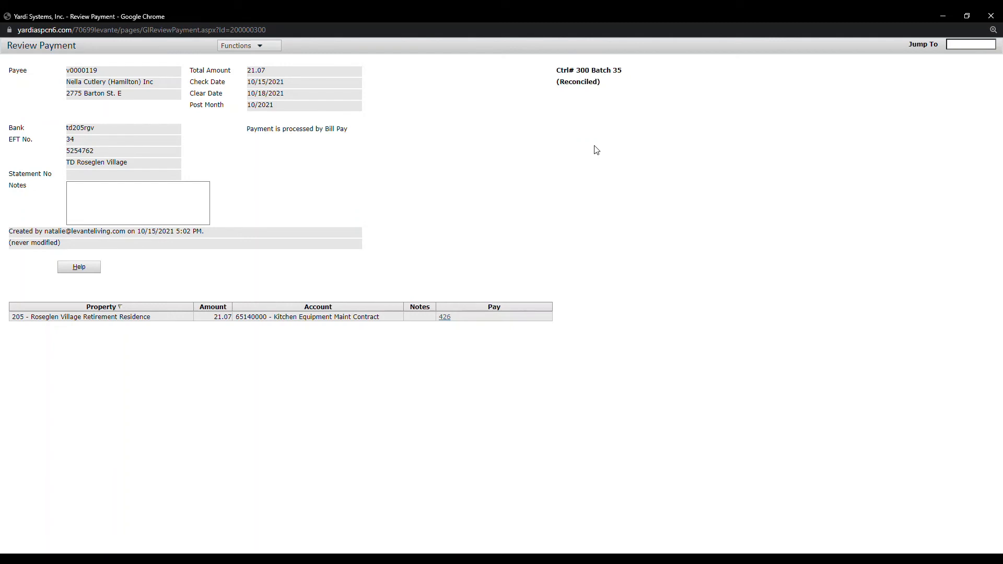
pyautogui.moveTo(372, 118)
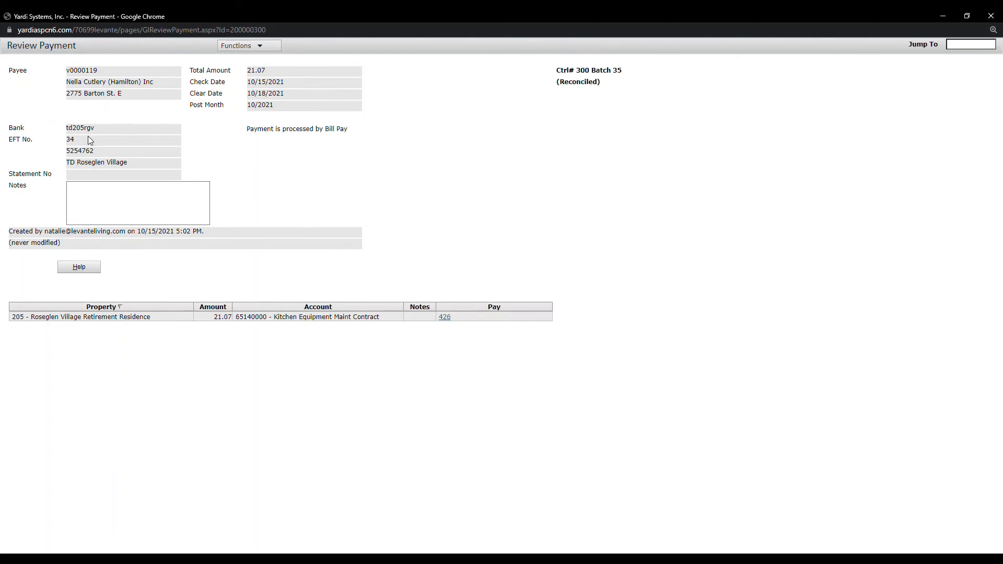
pyautogui.moveTo(81, 146)
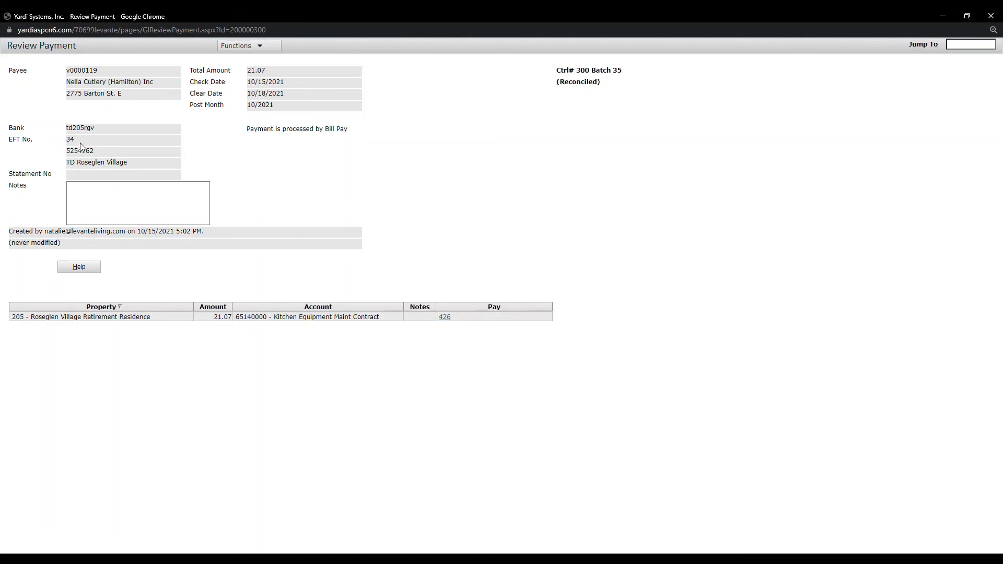
pyautogui.moveTo(135, 166)
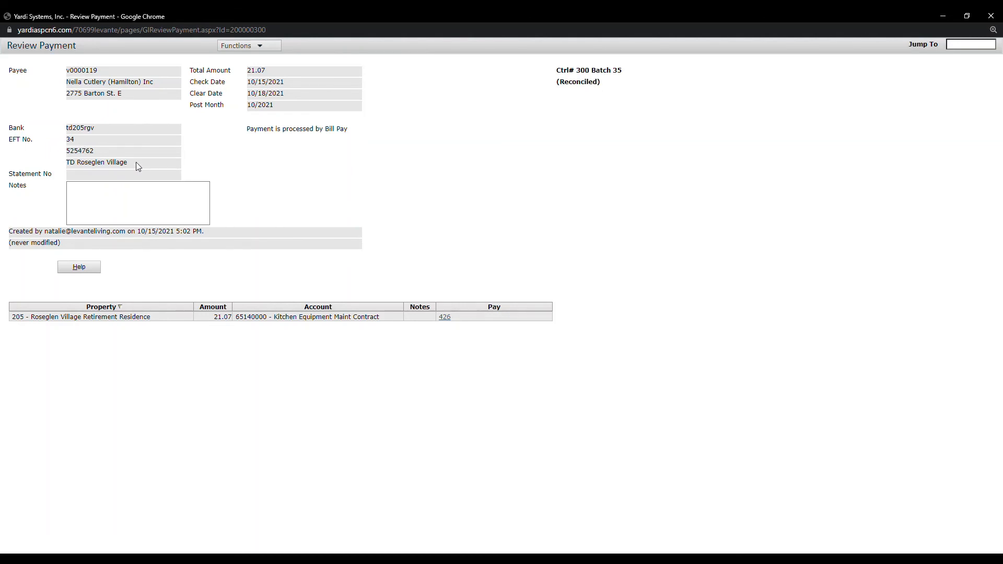
pyautogui.moveTo(289, 100)
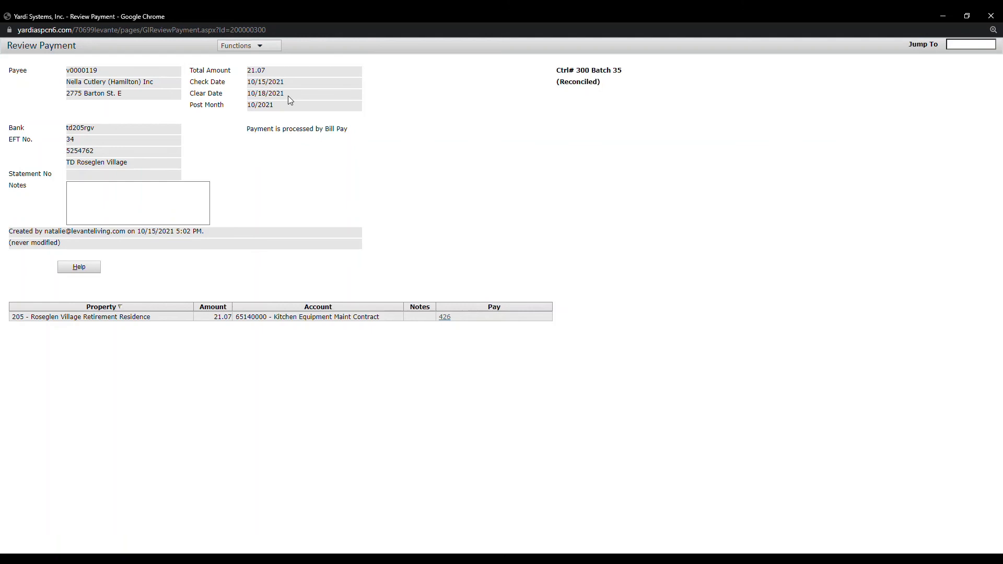